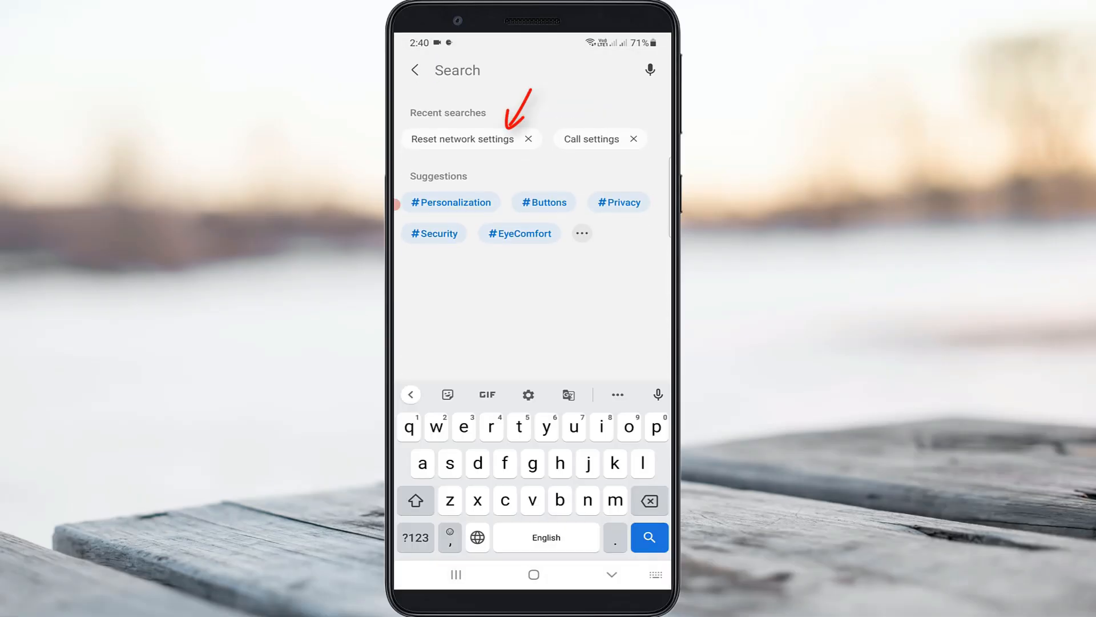
Find and reach the Reset network settings page via Settings search
click(461, 138)
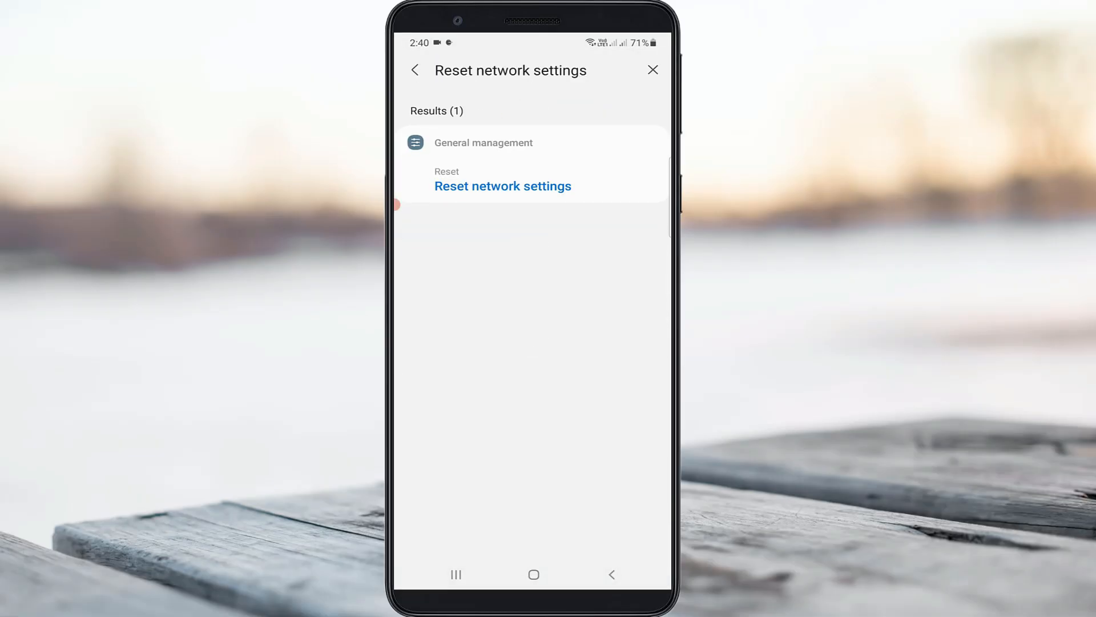
click(502, 186)
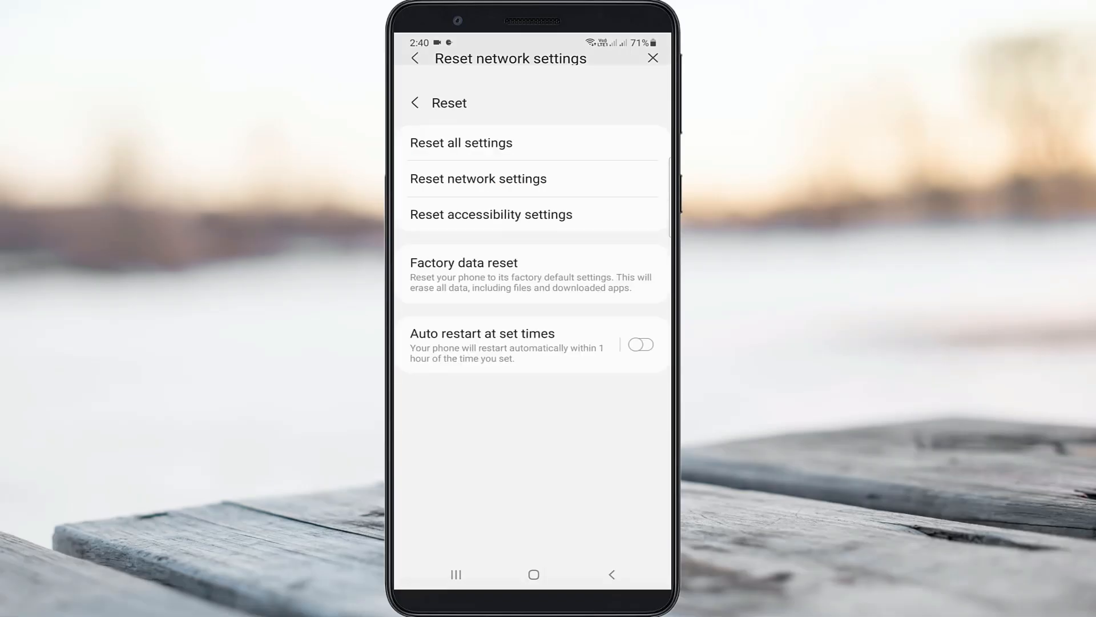
click(479, 178)
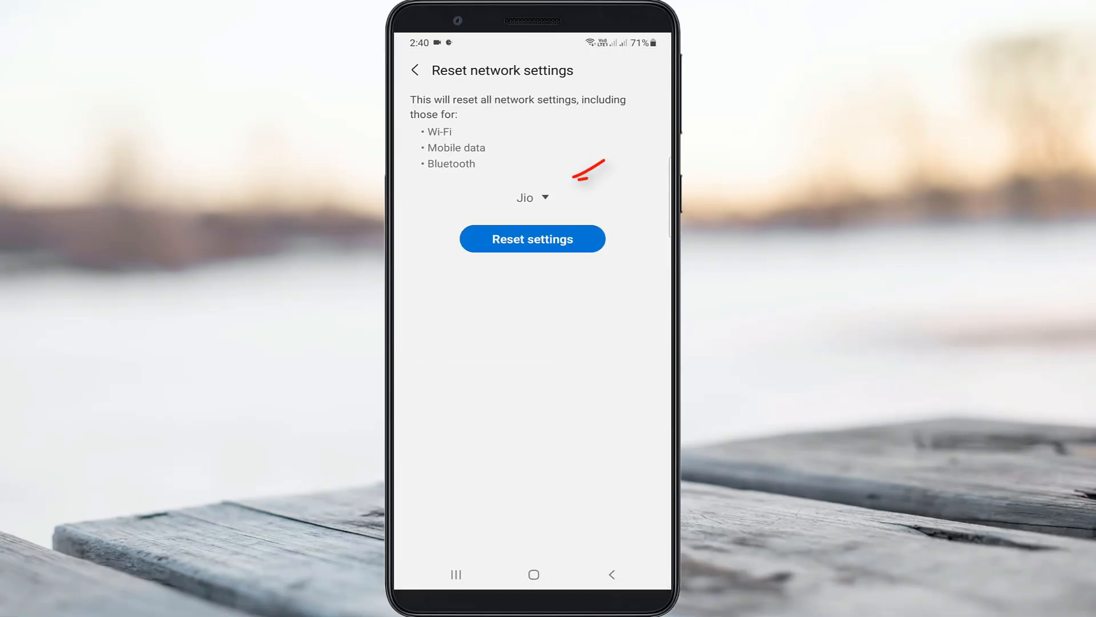
Reset Wi‑Fi, mobile data and Bluetooth settings for the Jio SIM and confirm
click(531, 198)
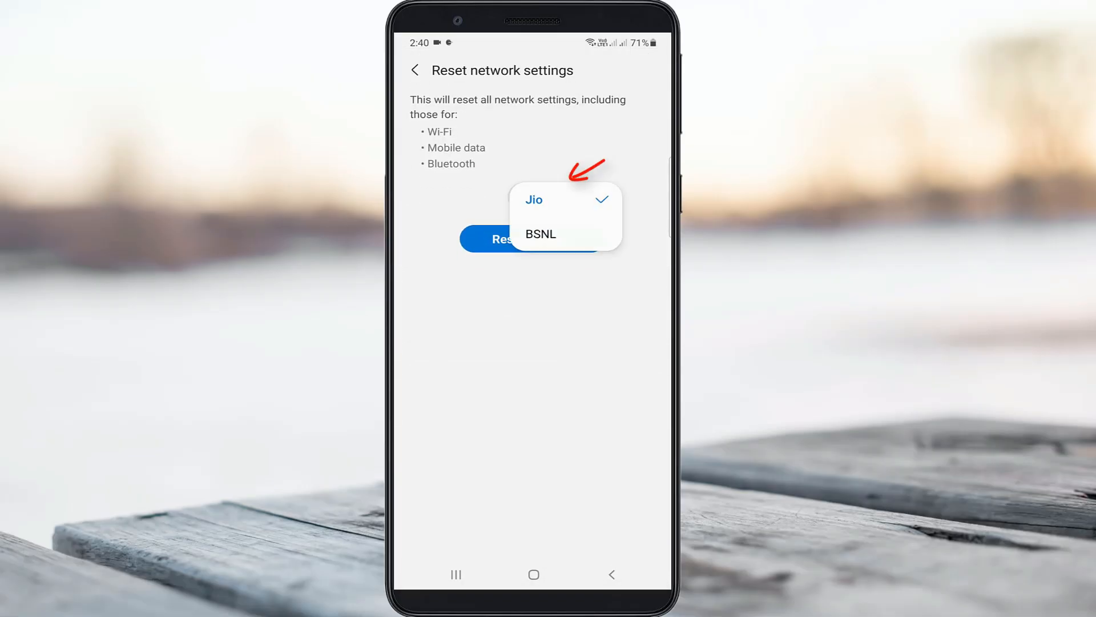
click(533, 199)
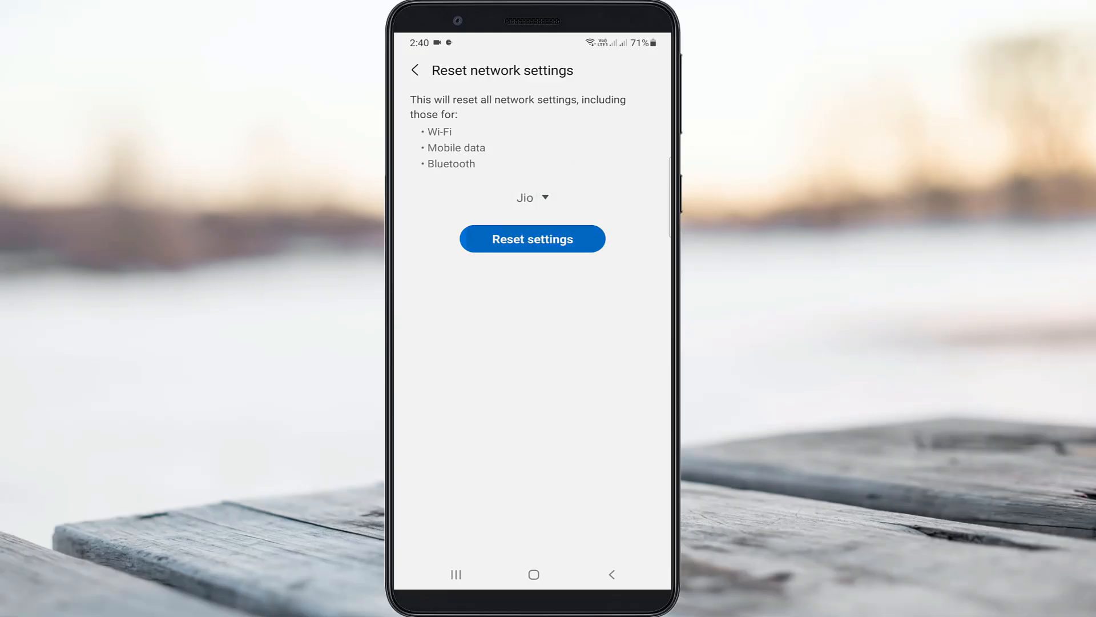
click(532, 239)
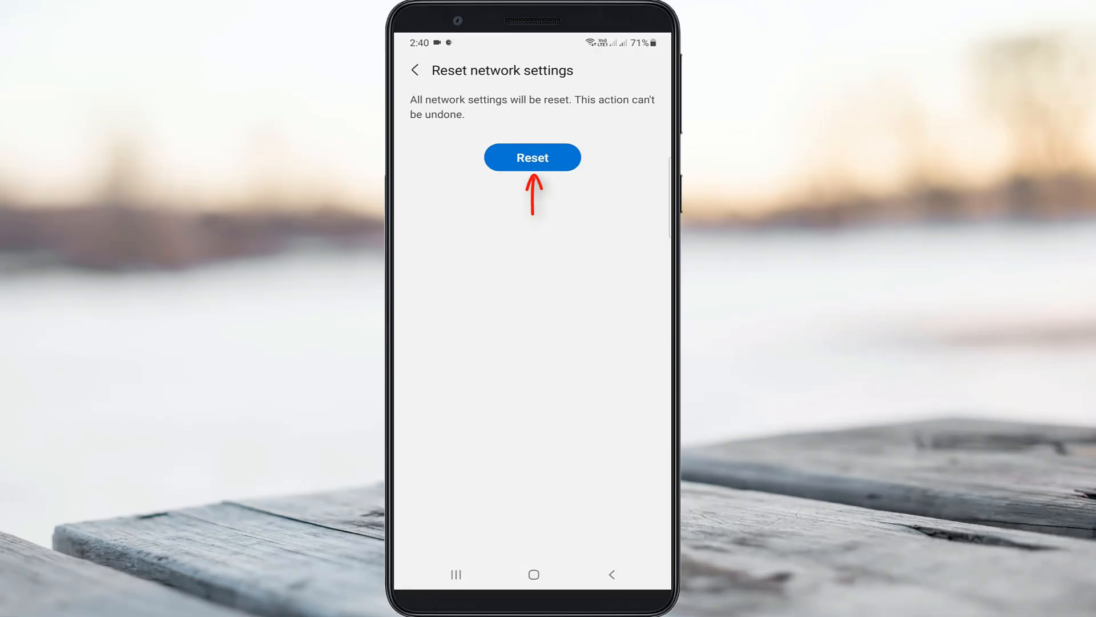
click(532, 156)
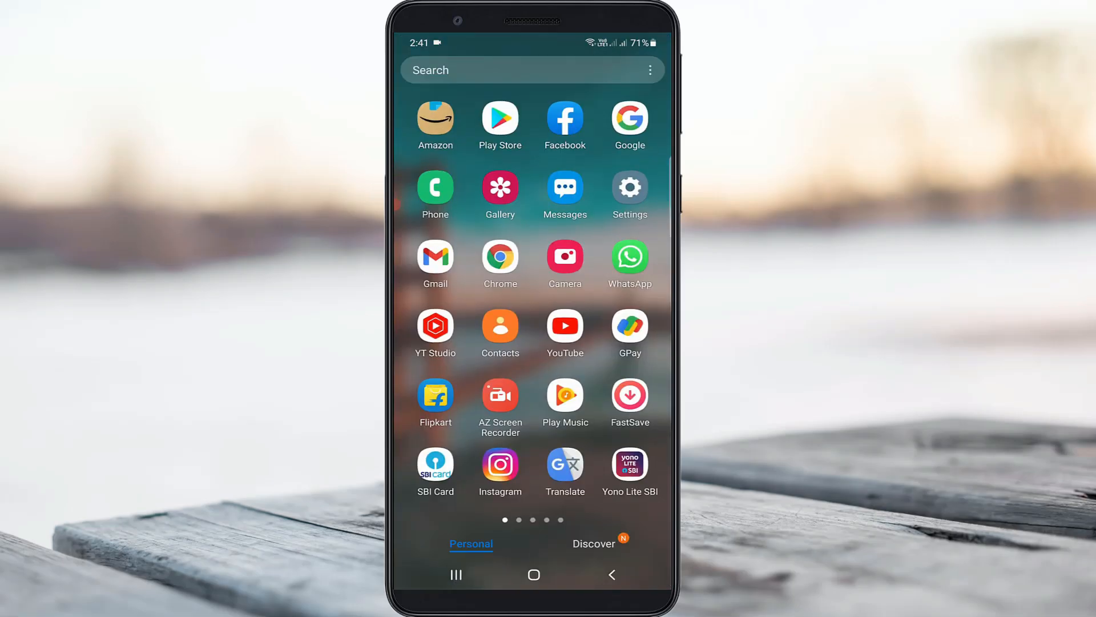
Clear Meet's stored data and cache from its Storage page, leaving only the 71.10 MB app
scroll(left, 3)
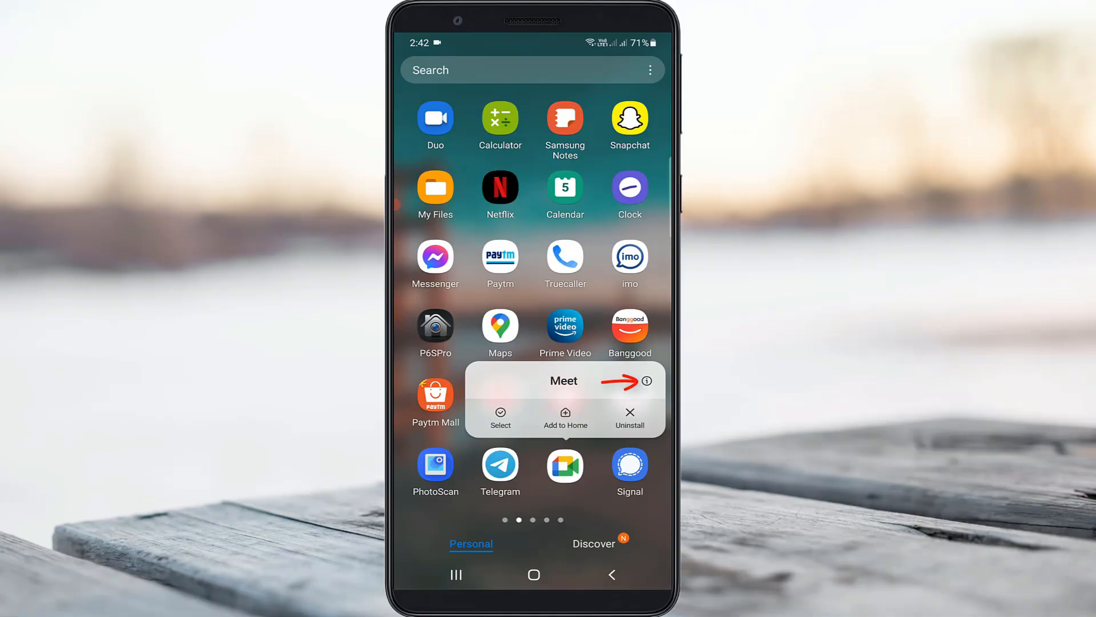
click(645, 380)
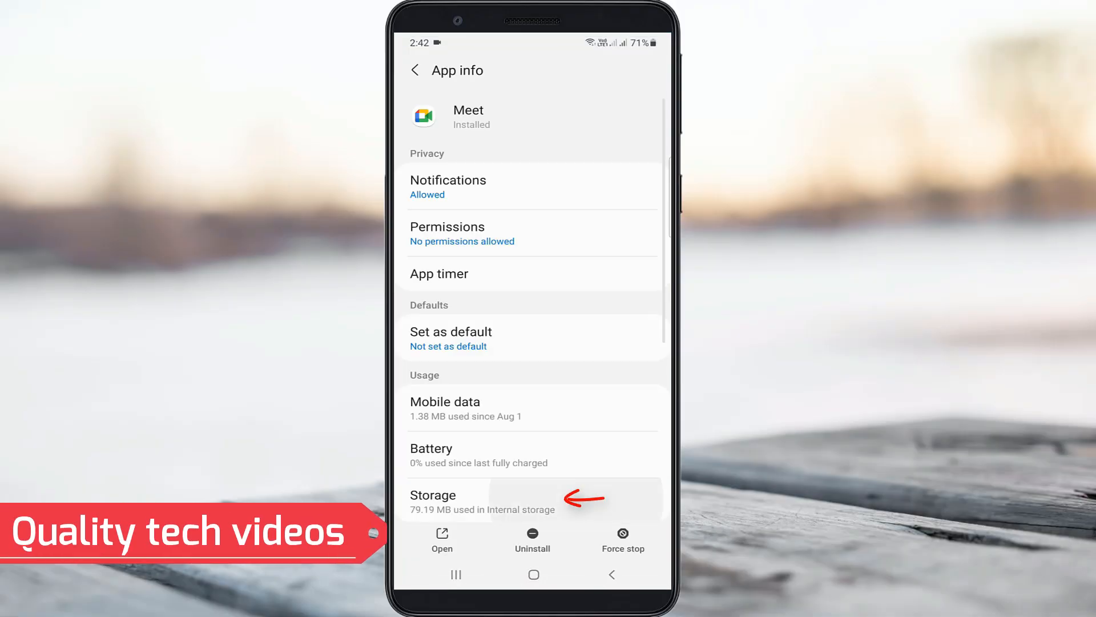
click(481, 500)
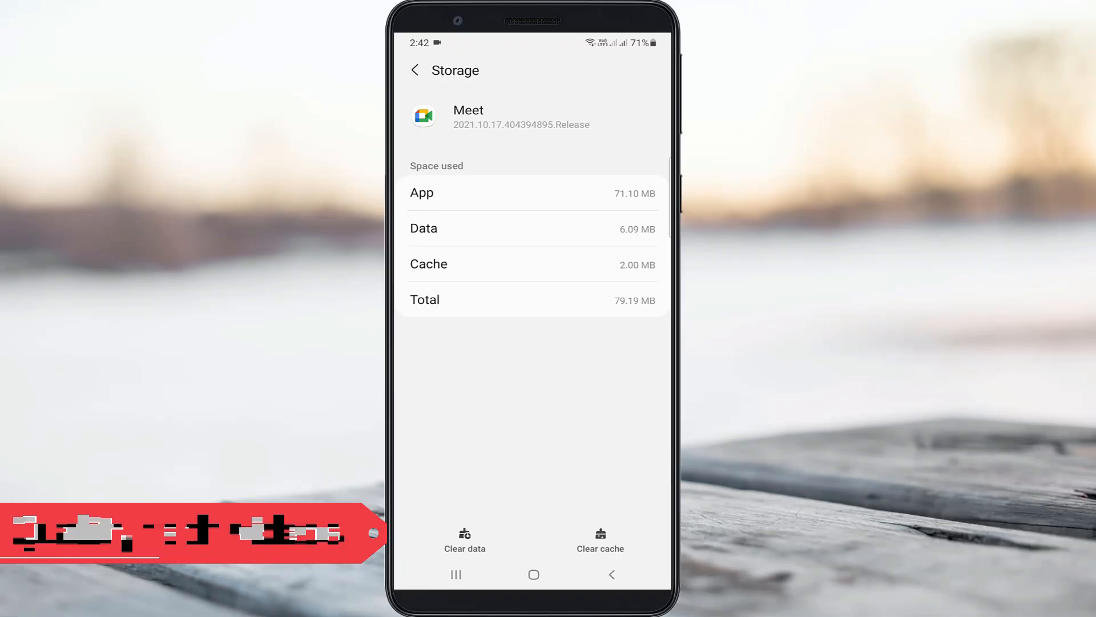
click(465, 540)
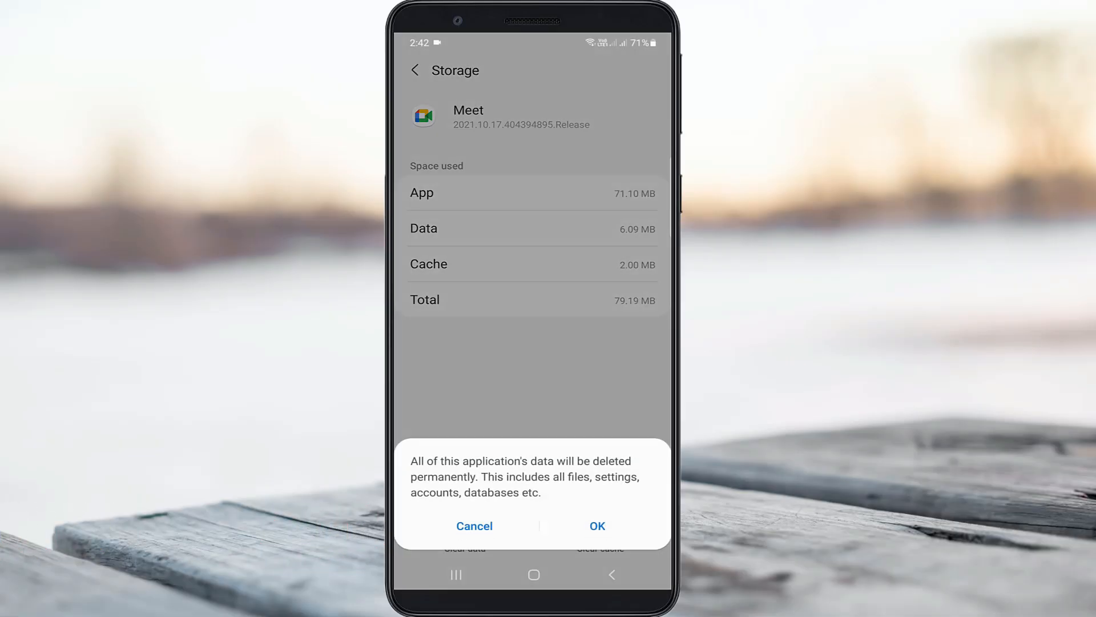
click(598, 525)
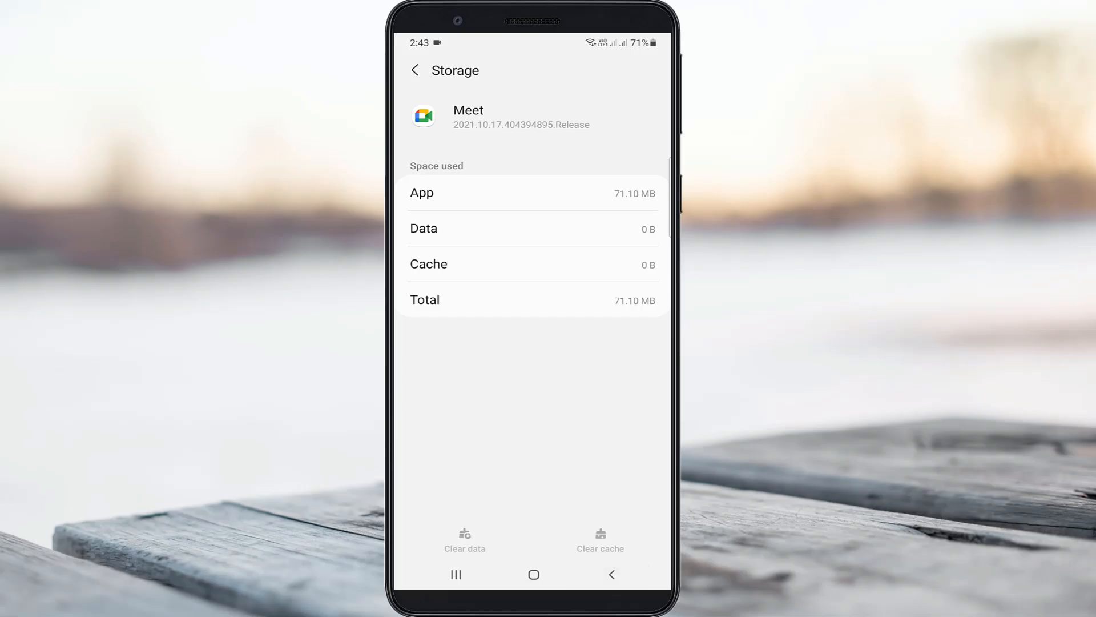
click(416, 70)
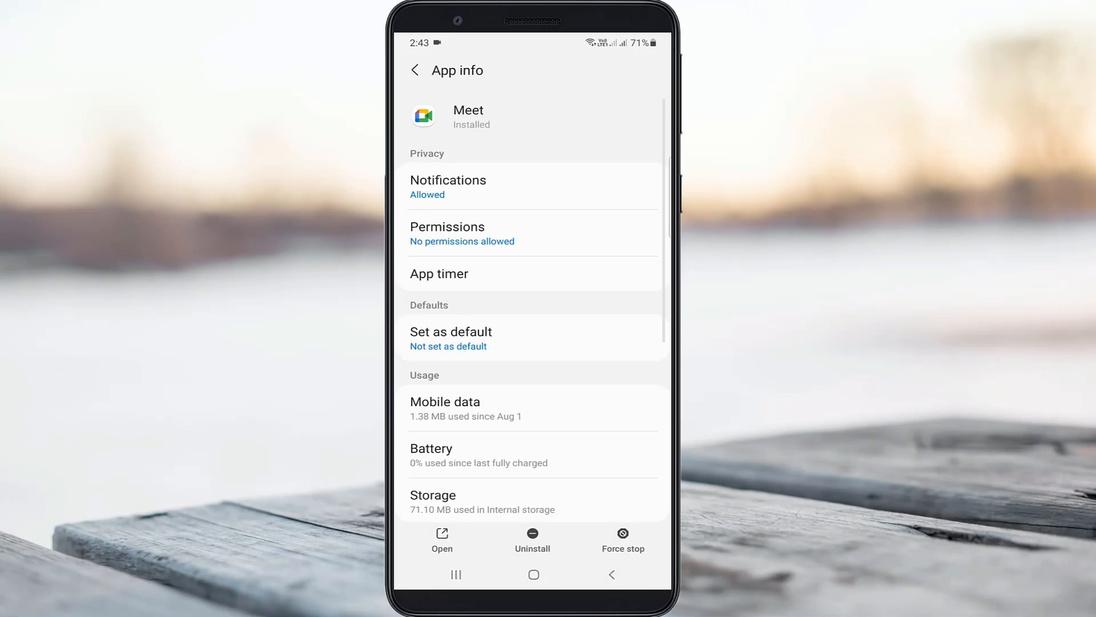
Grant Meet camera and microphone (while in use), contacts and phone permissions
click(447, 233)
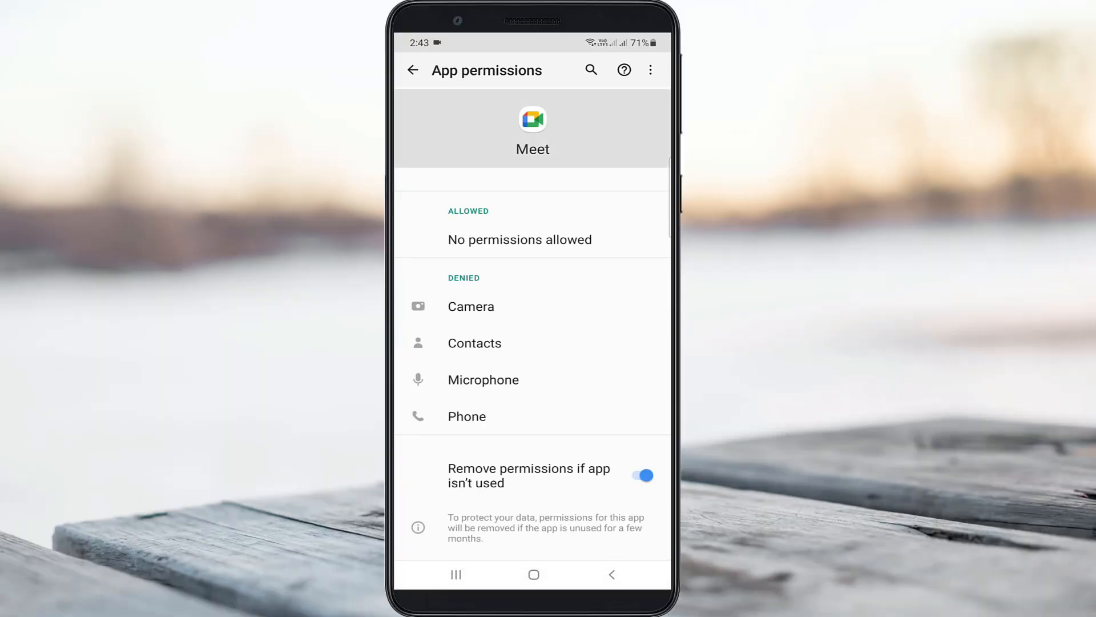
click(470, 306)
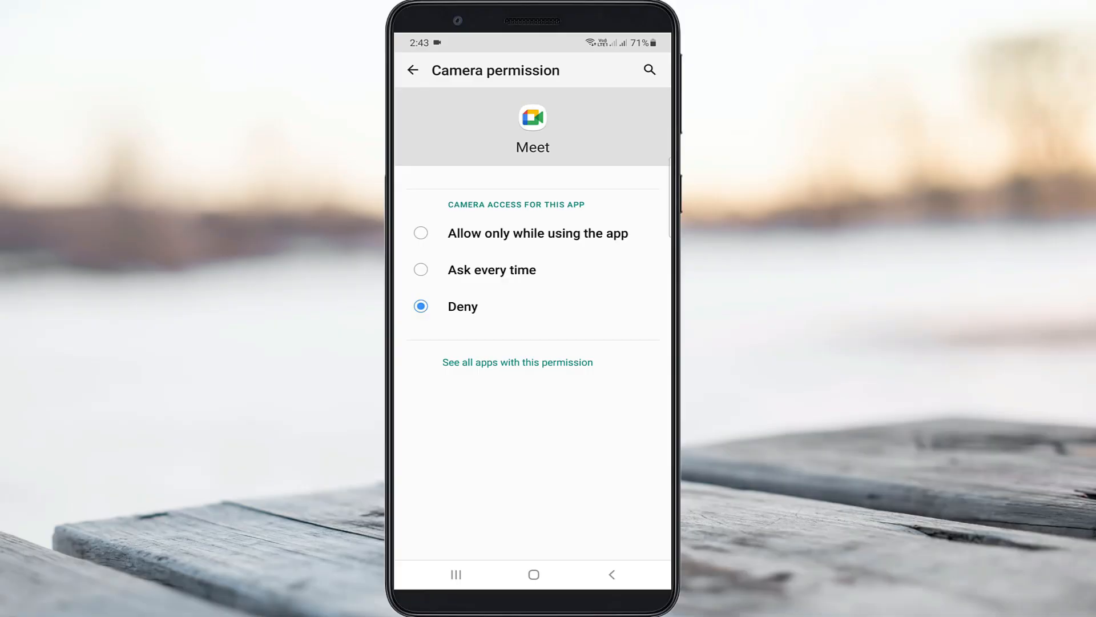
click(412, 70)
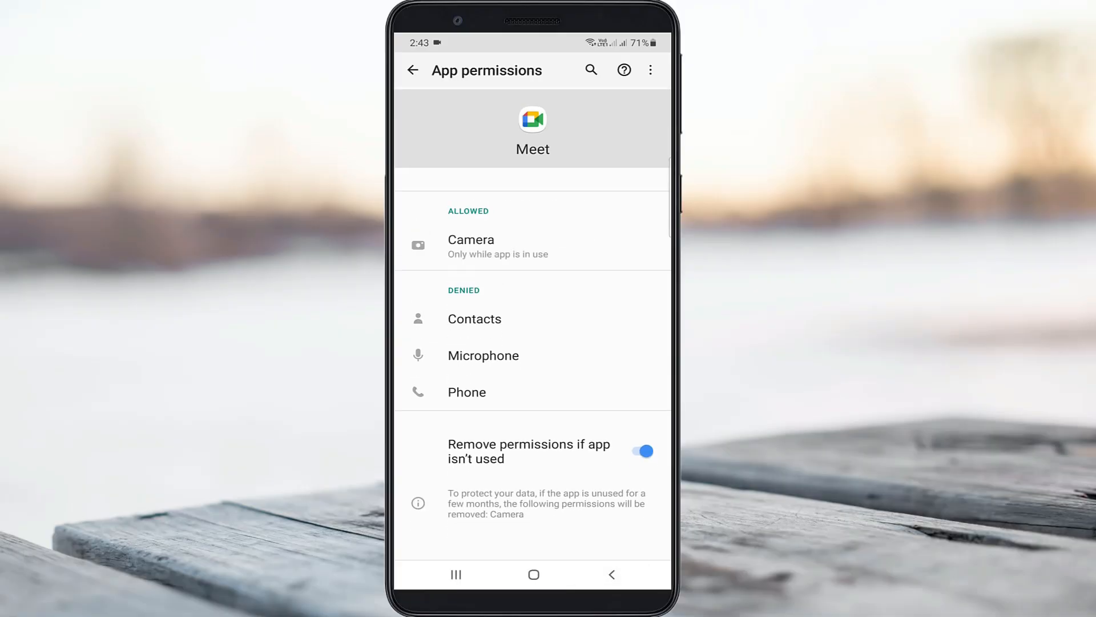
click(474, 318)
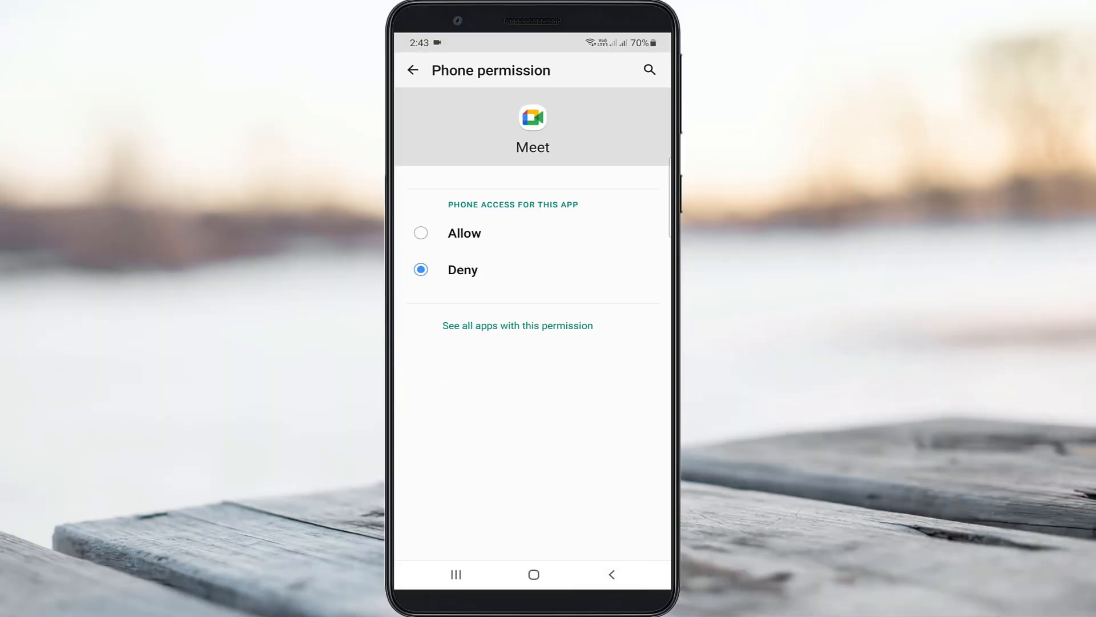
click(412, 70)
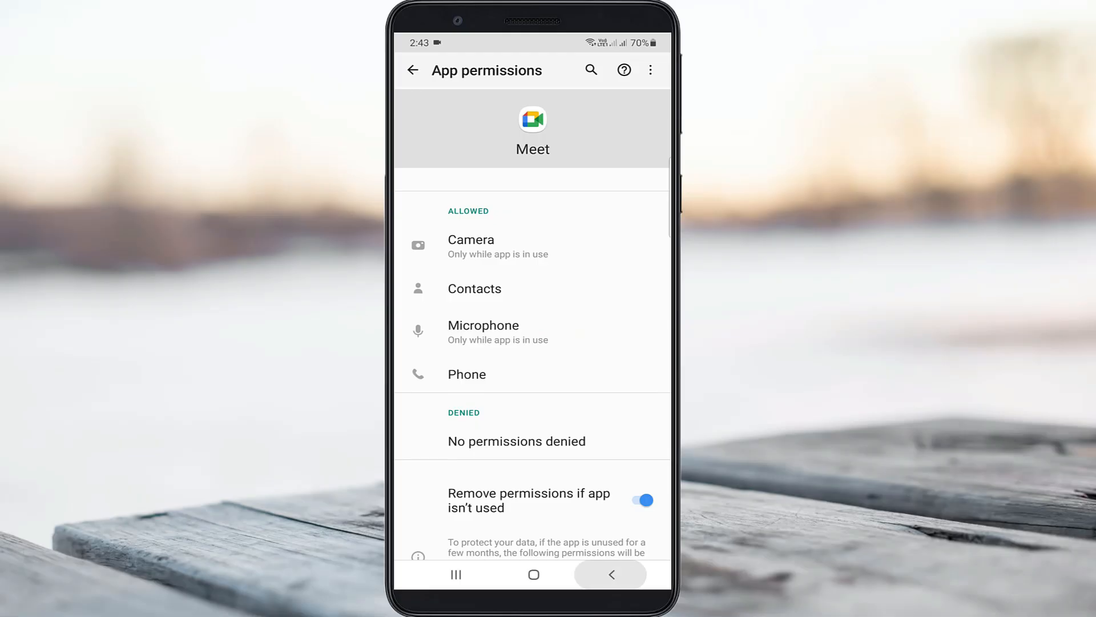
click(412, 69)
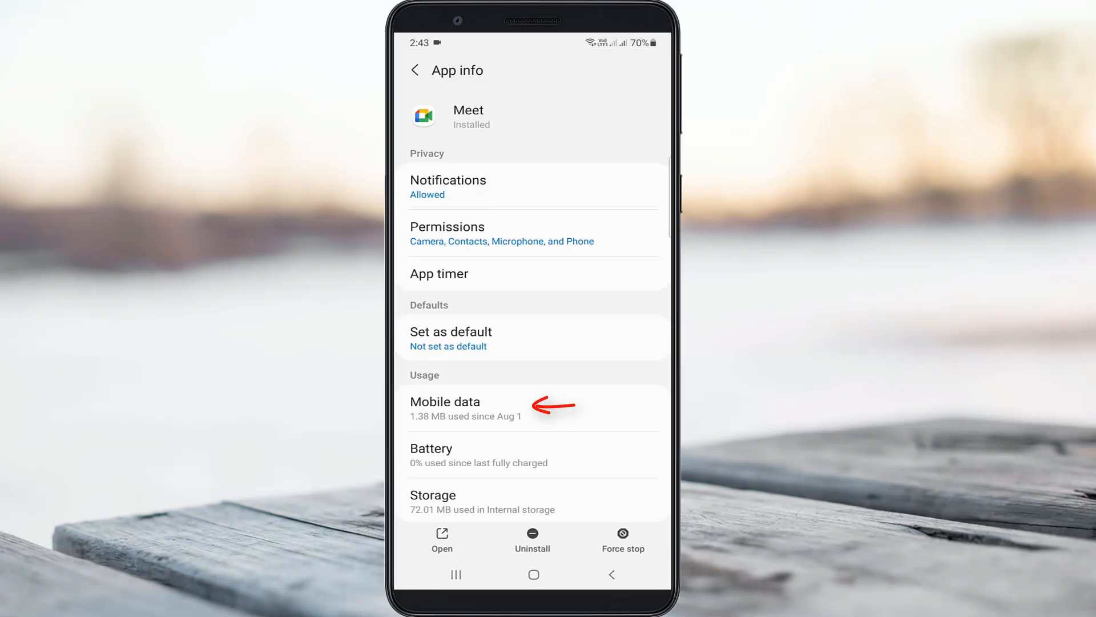
Confirm Meet's Allow background data usage is switched on under Mobile data
click(444, 407)
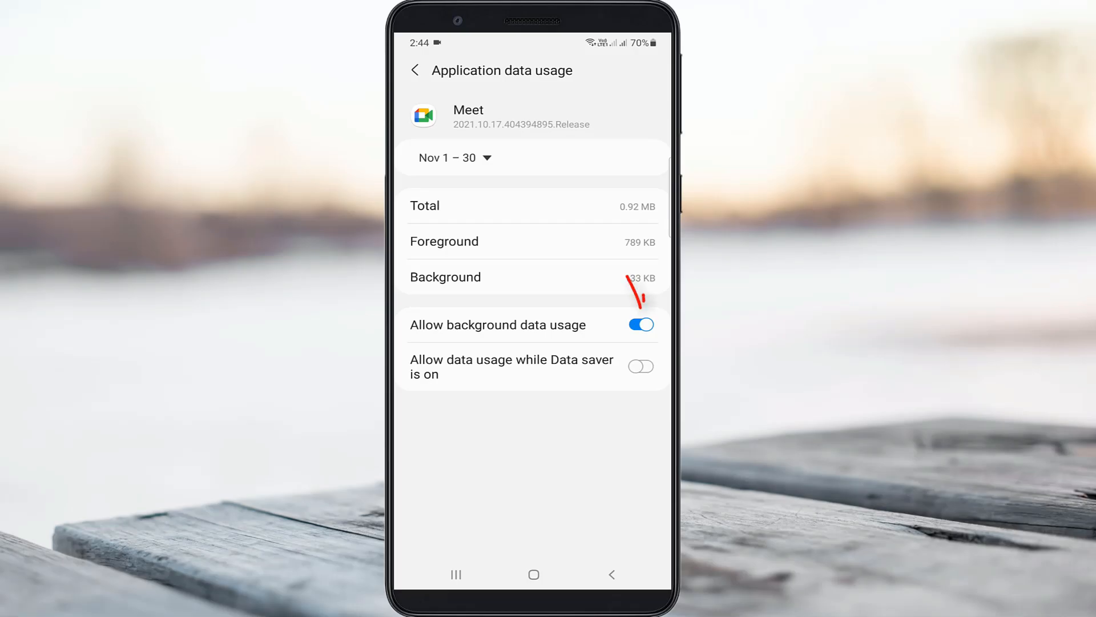
click(639, 325)
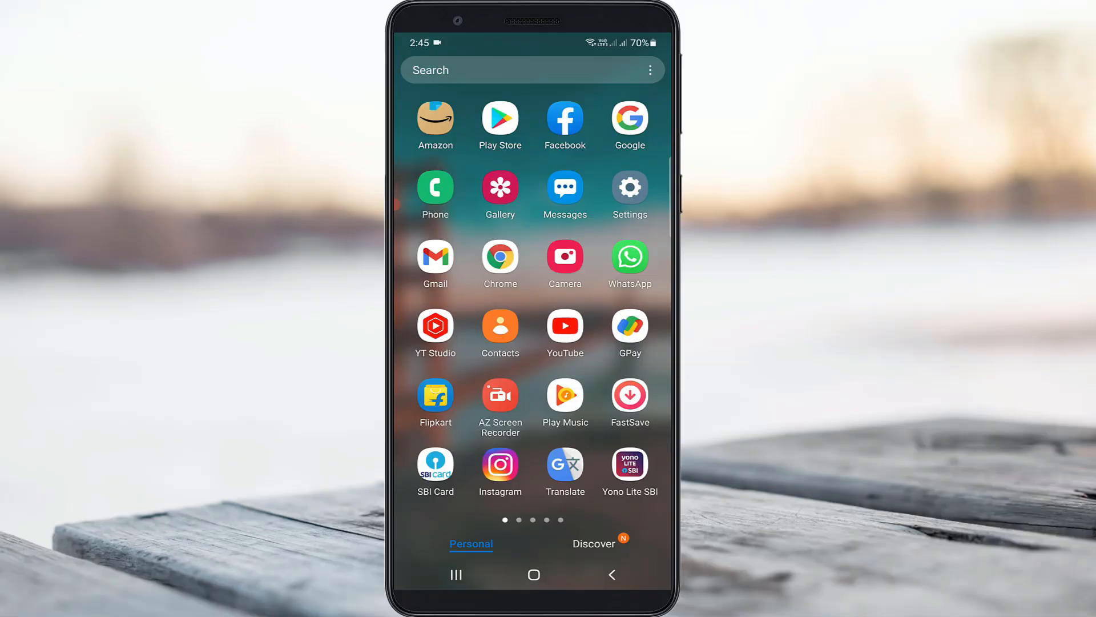
Launch Meet and dismiss its welcome screen and video call tip to reach the home screen
scroll(left, 3)
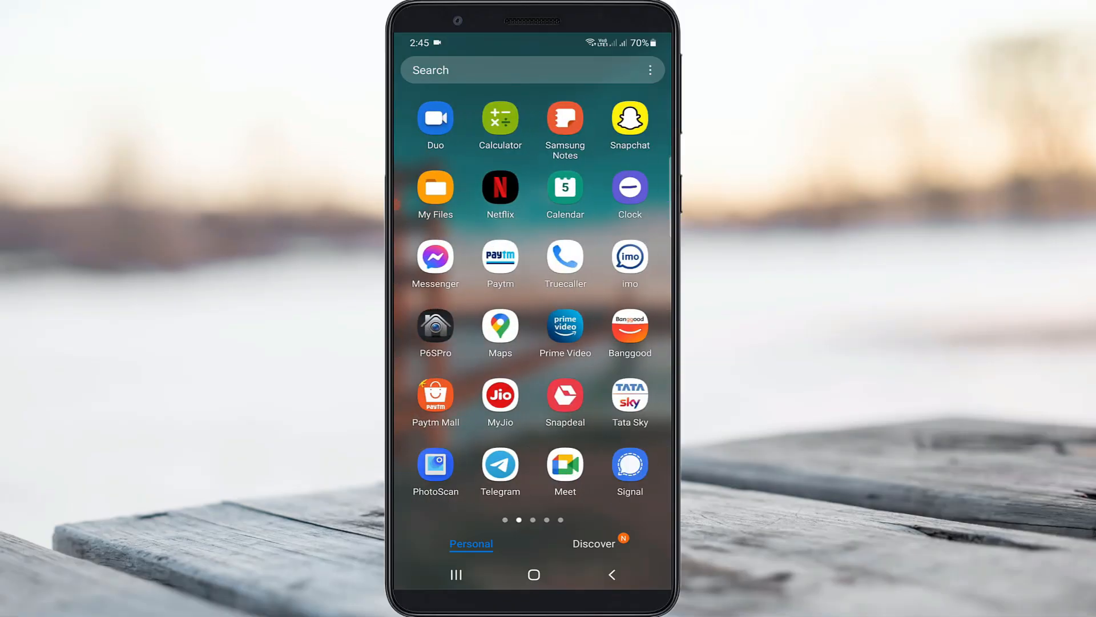
click(564, 465)
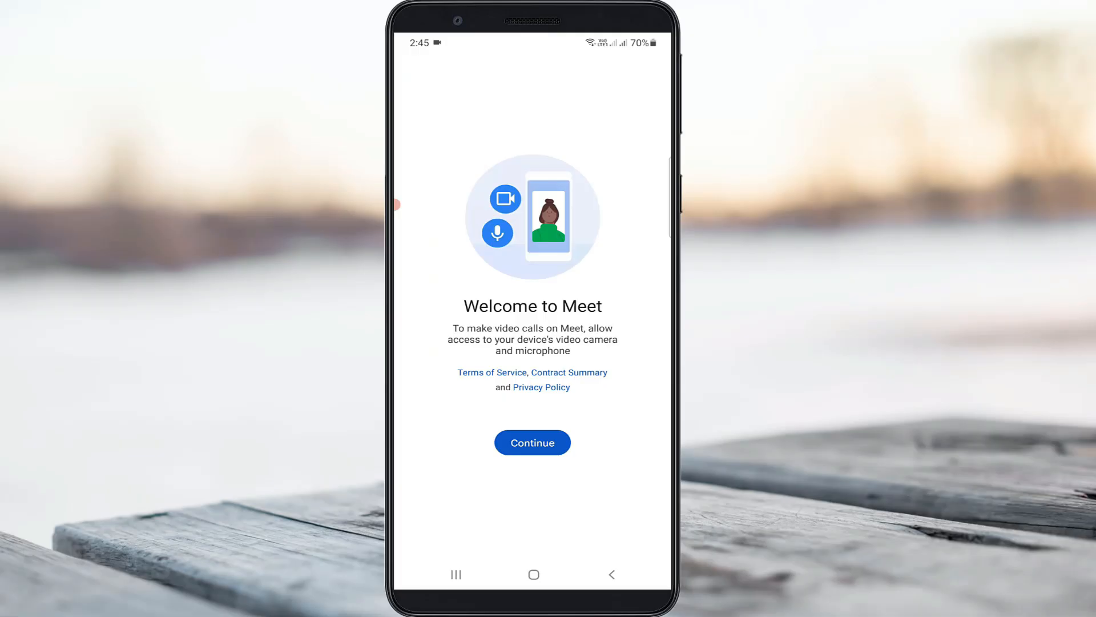
click(532, 442)
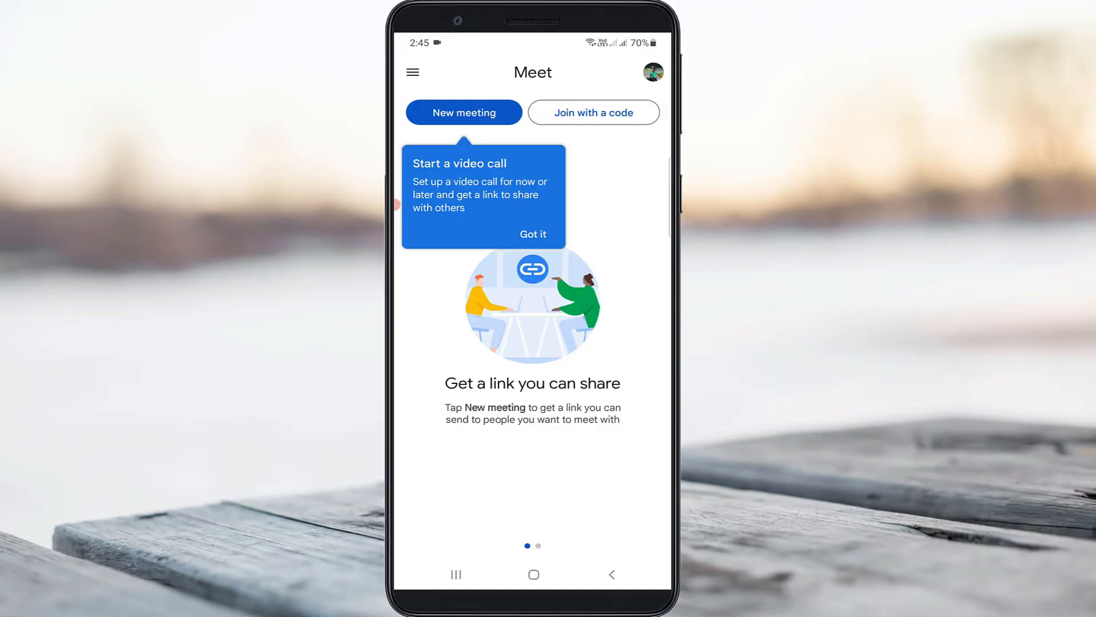
click(533, 233)
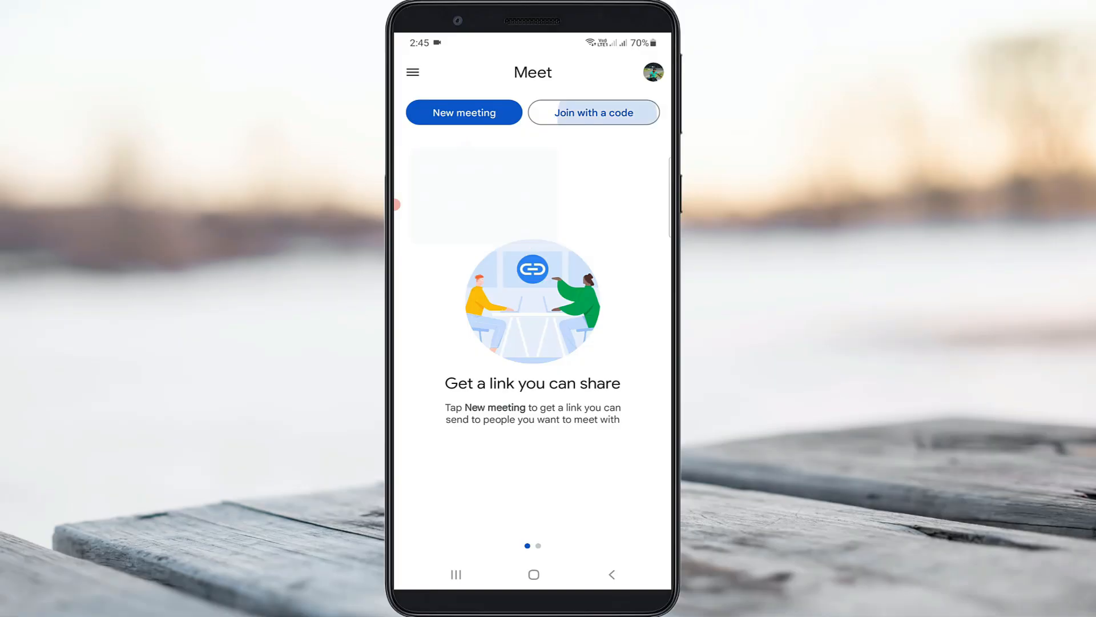
click(594, 114)
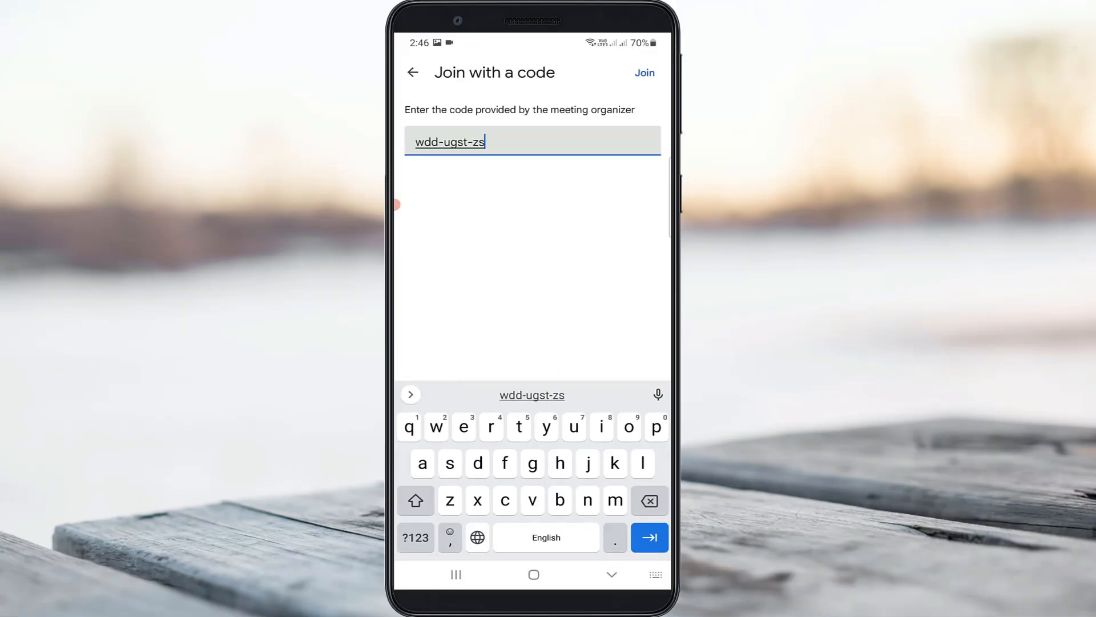
text(y)
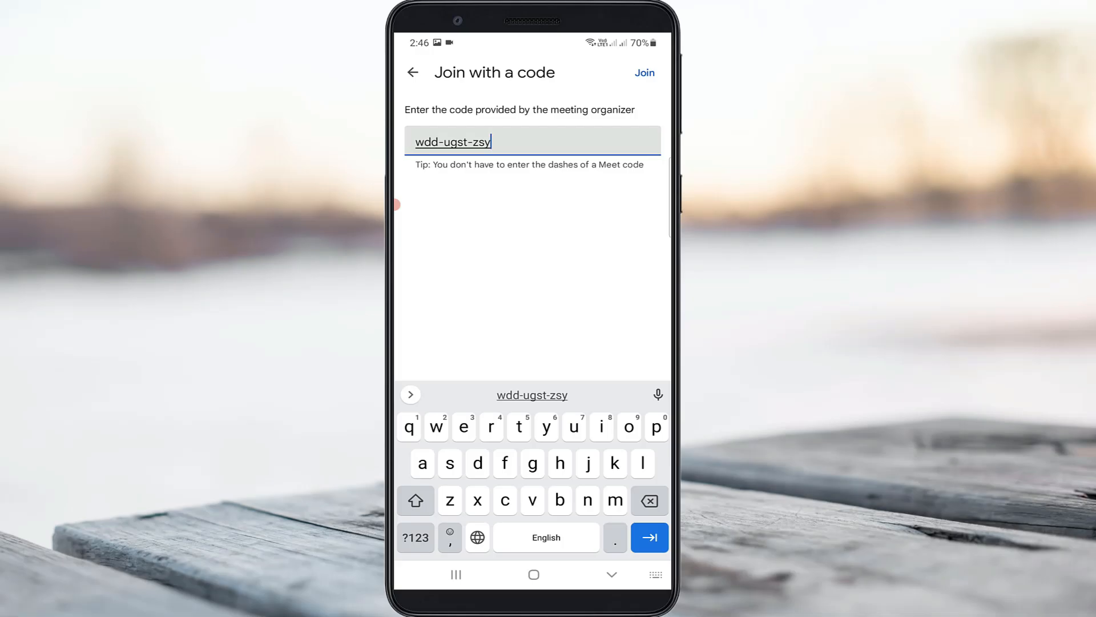
click(643, 73)
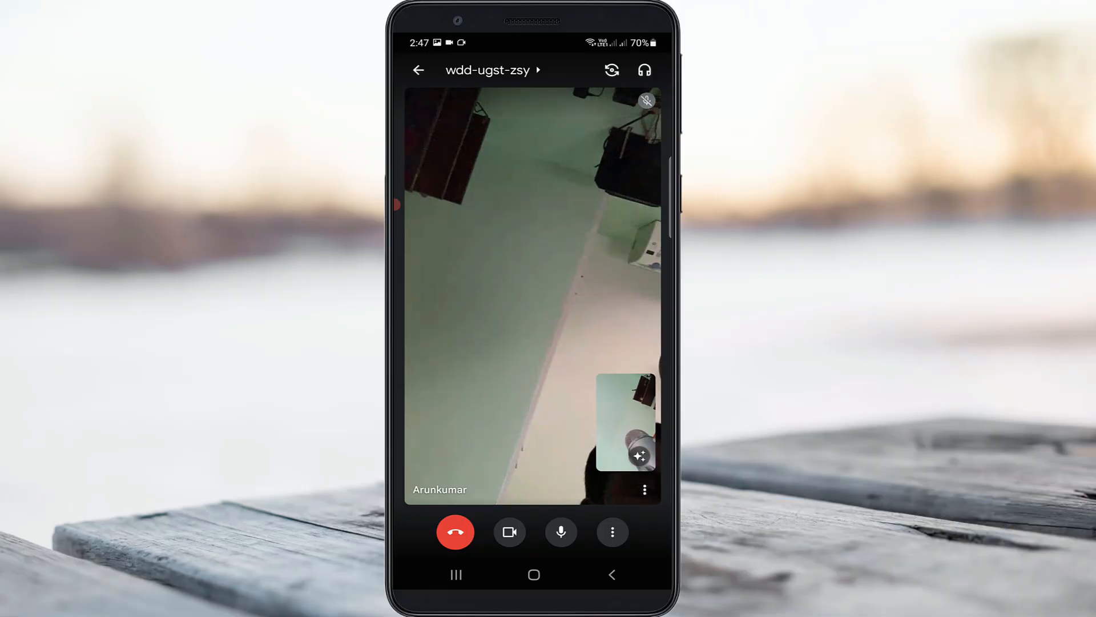
click(561, 532)
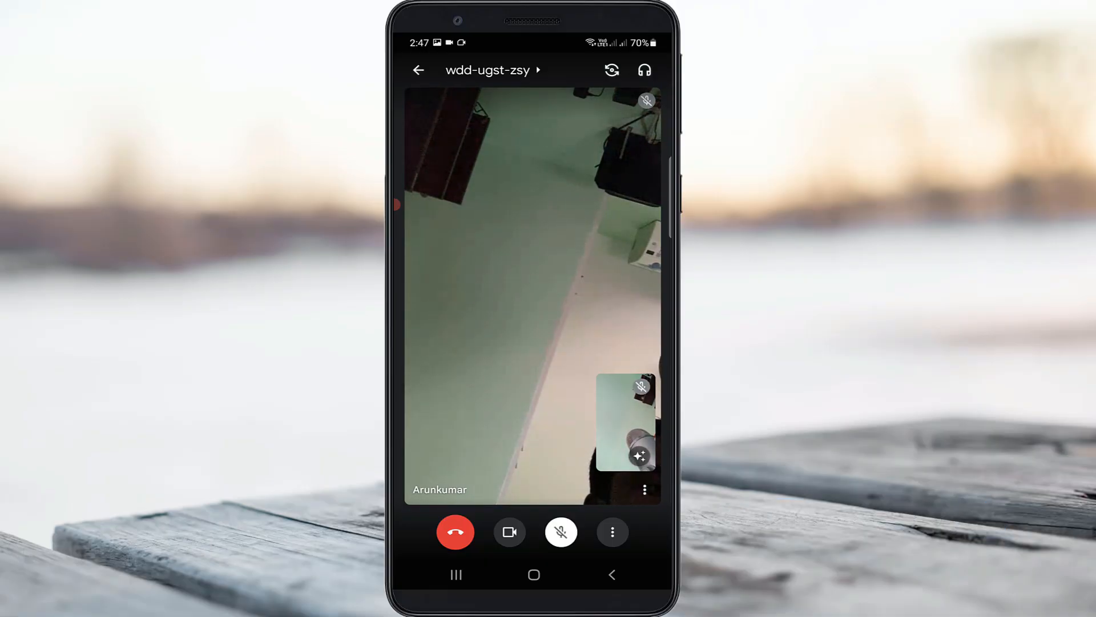